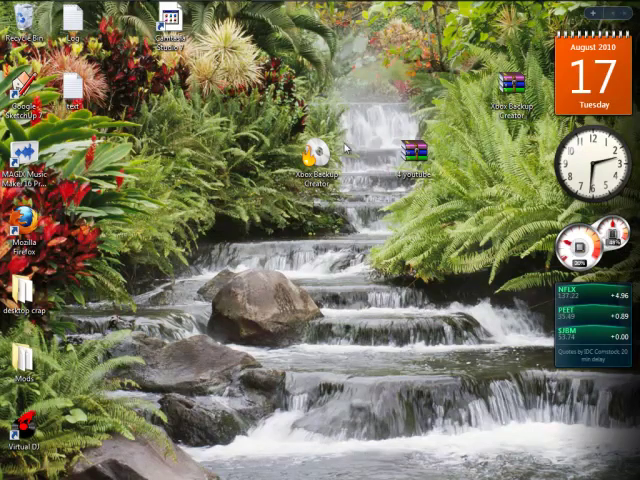
# Bring up the Windows Start menu from the desktop.
pyautogui.moveTo(410, 160); pyautogui.dragTo(510, 24)
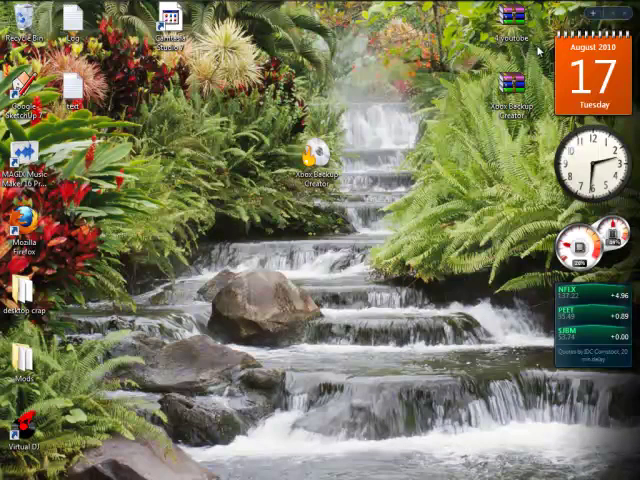
pyautogui.moveTo(520, 30); pyautogui.dragTo(320, 240)
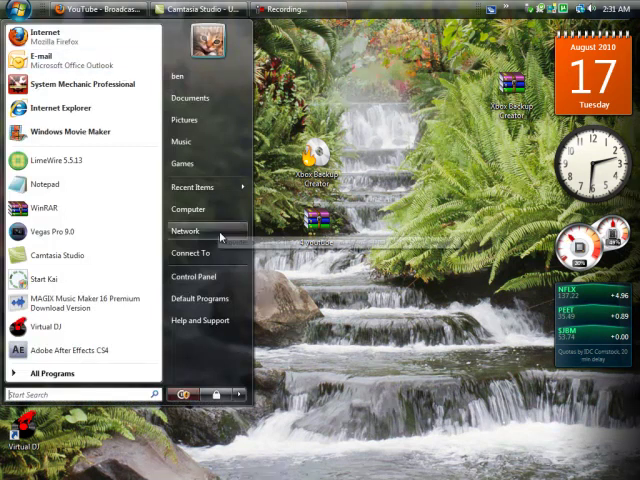
# In Computer, confirm NEW VOLUME (F:) is FAT32, then leave Explorer.
pyautogui.click(188, 208)
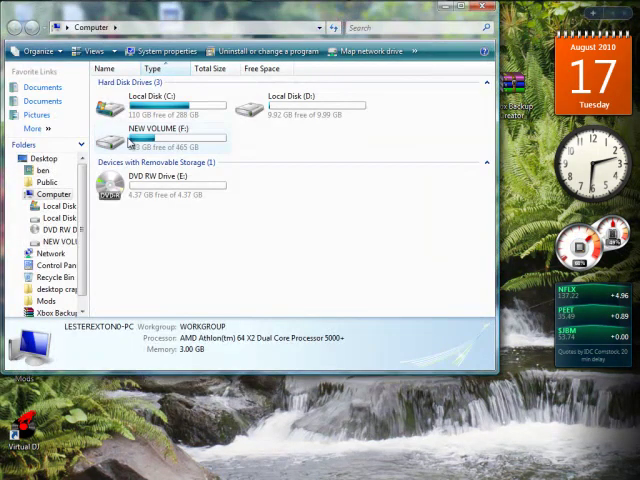
pyautogui.click(170, 136)
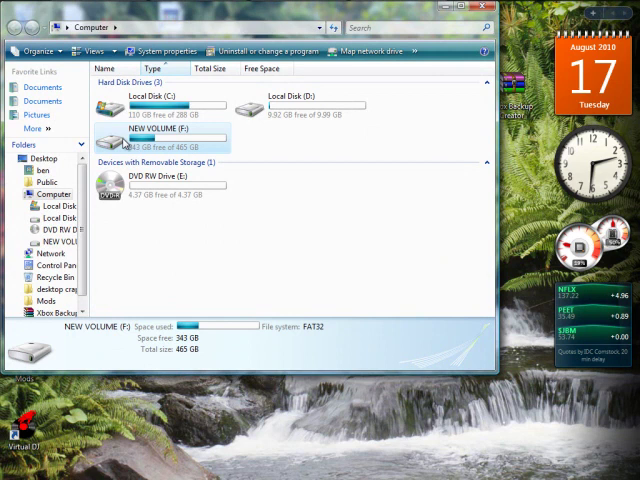
pyautogui.doubleClick(170, 136)
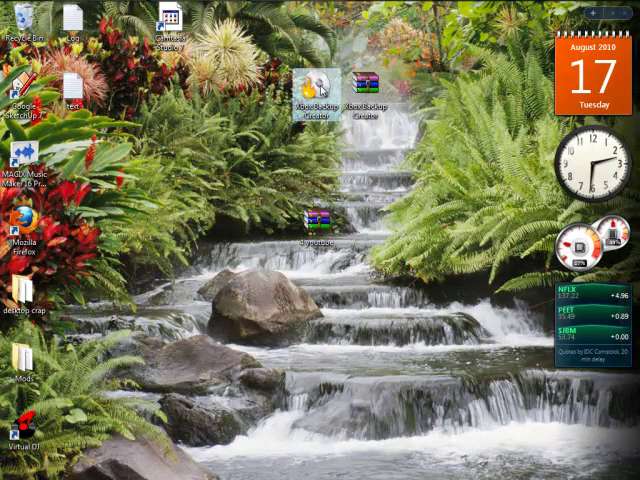
# Launch Xbox Backup Creator and open Image Browser from Image Tools.
pyautogui.doubleClick(312, 96)
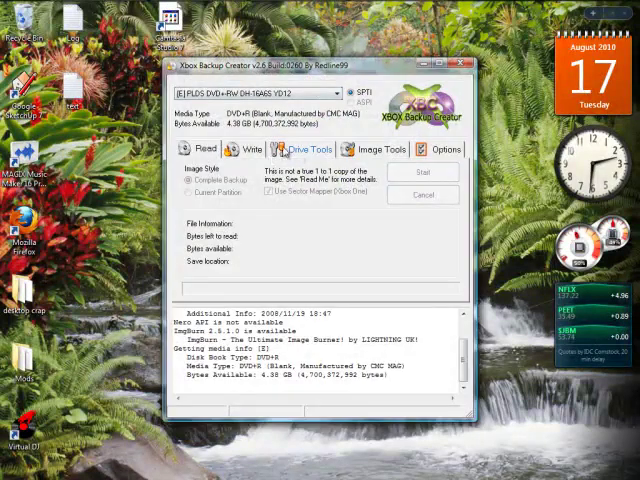
pyautogui.click(240, 148)
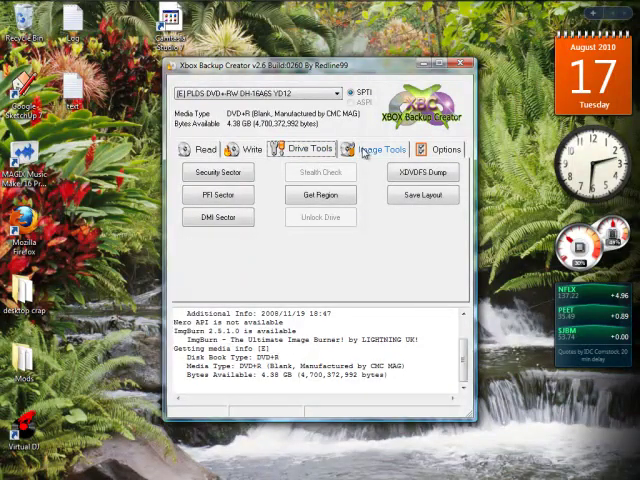
pyautogui.click(380, 148)
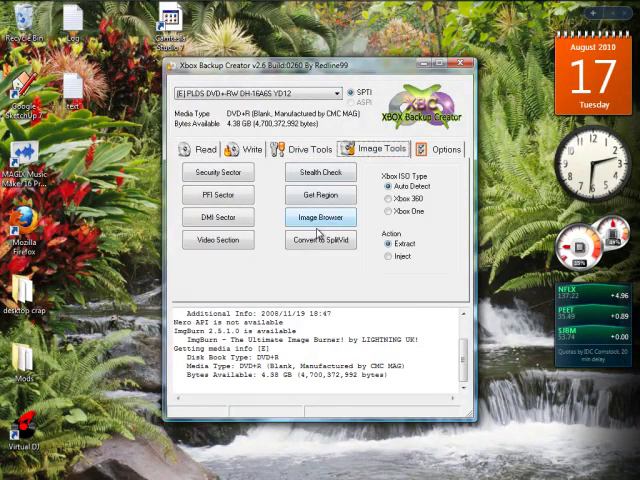
pyautogui.click(320, 216)
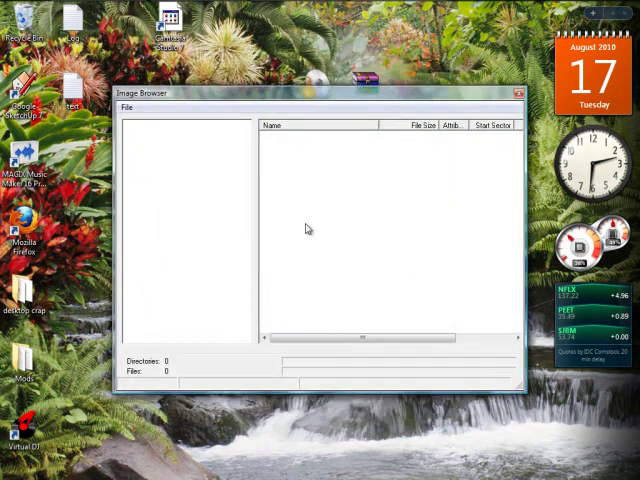
# Start opening an image file from the Image Browser's File menu.
pyautogui.click(128, 108)
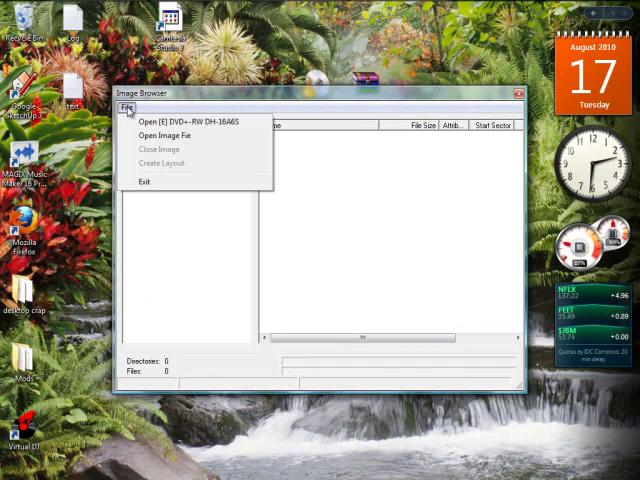
pyautogui.click(160, 136)
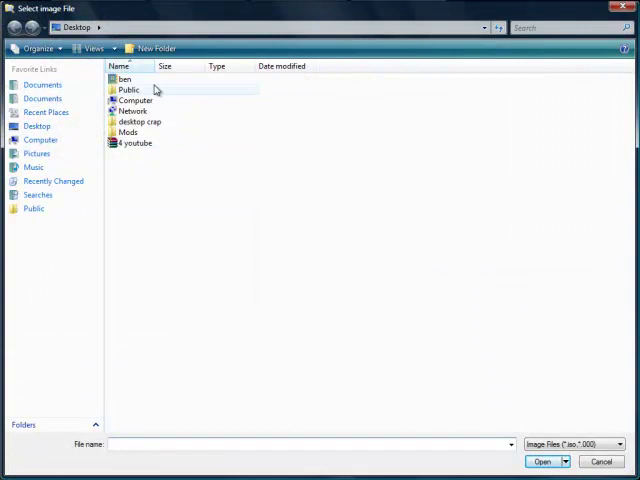
pyautogui.moveTo(108, 156)
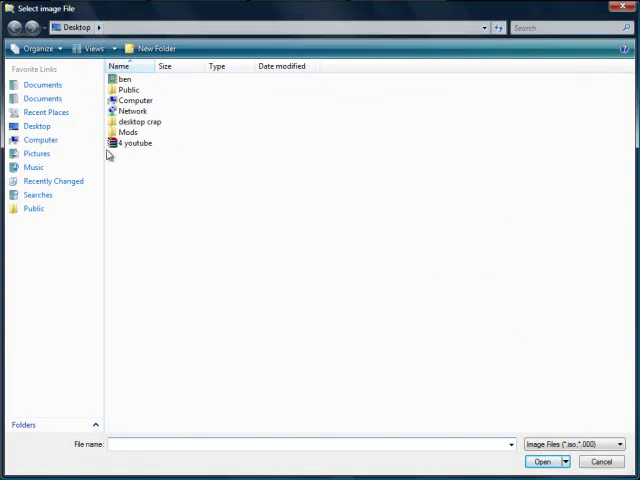
pyautogui.moveTo(136, 144)
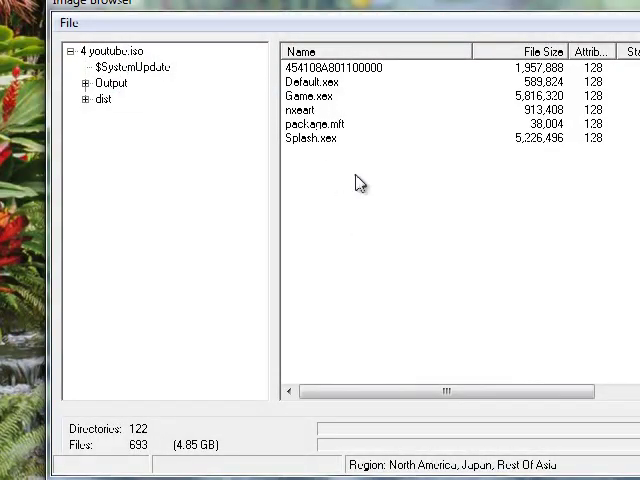
# Choose Extract on the ISO root and browse to the games folder.
pyautogui.click(110, 52)
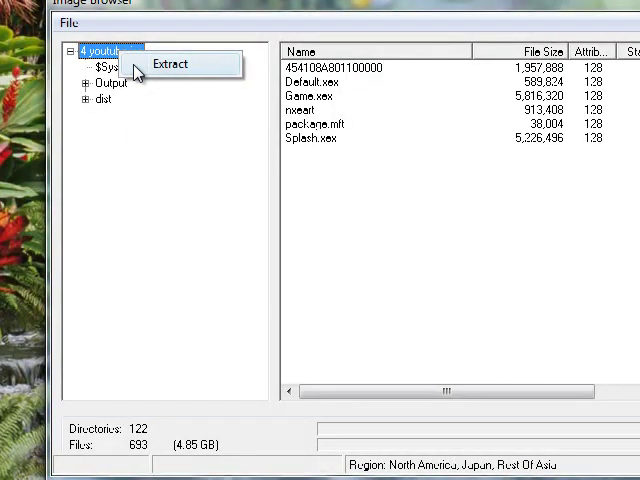
pyautogui.click(170, 64)
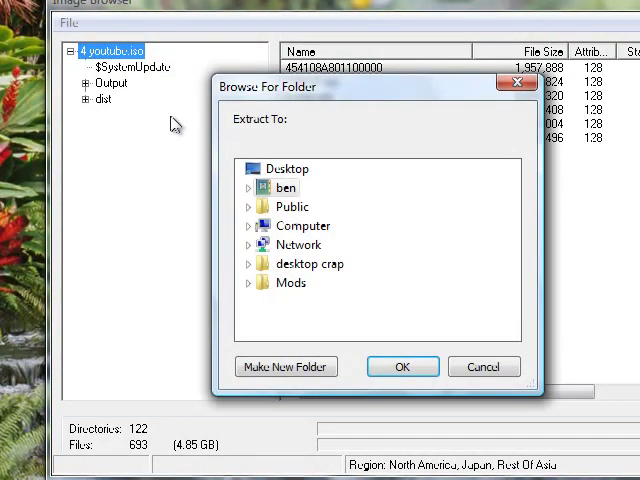
pyautogui.click(252, 226)
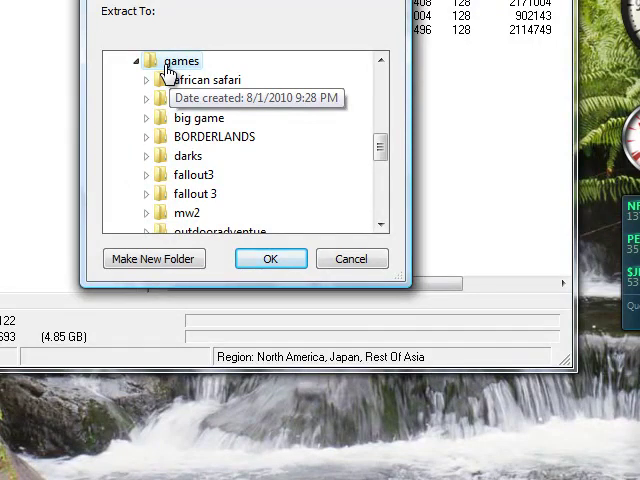
# Create a battlefield folder in games and extract the ISO into it.
pyautogui.click(154, 258)
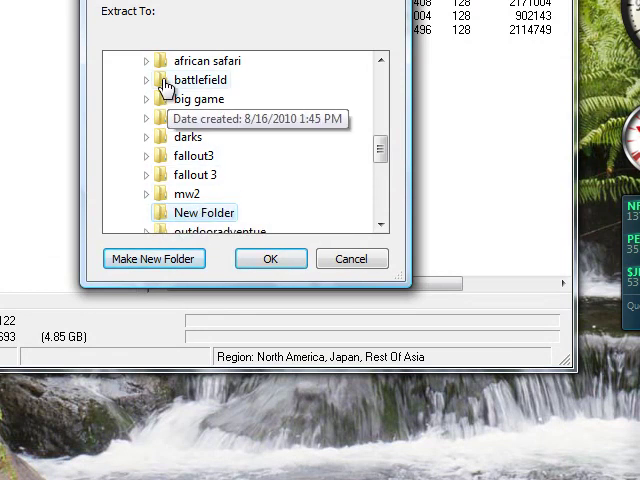
pyautogui.click(144, 80)
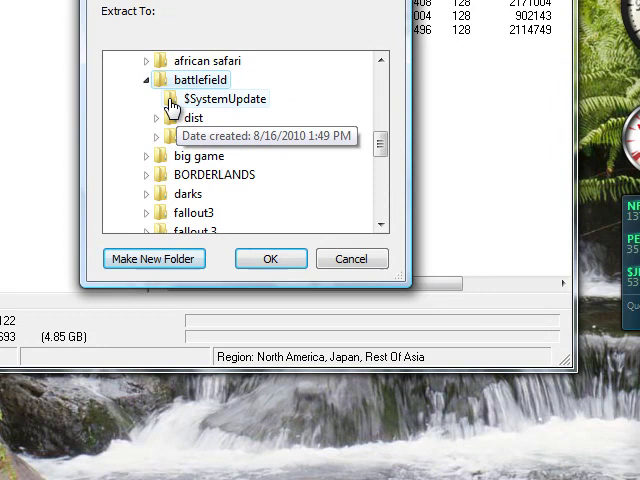
pyautogui.click(270, 258)
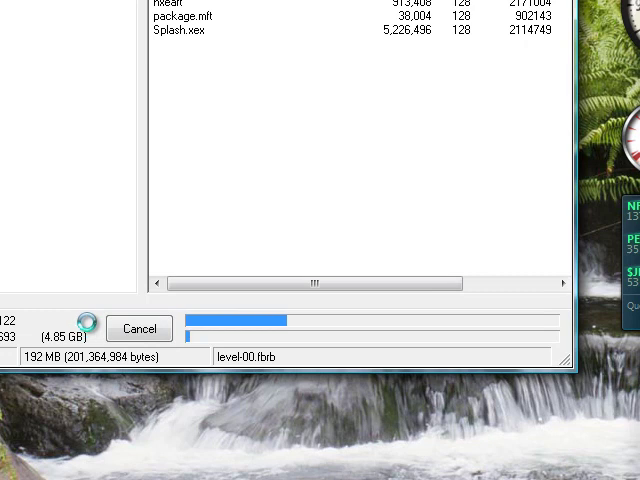
# Cancel the running extraction and acknowledge the Operation Cancelled message.
pyautogui.click(140, 328)
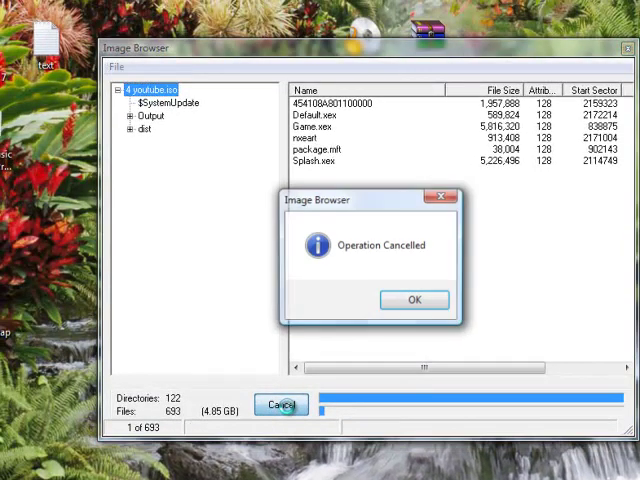
pyautogui.click(414, 300)
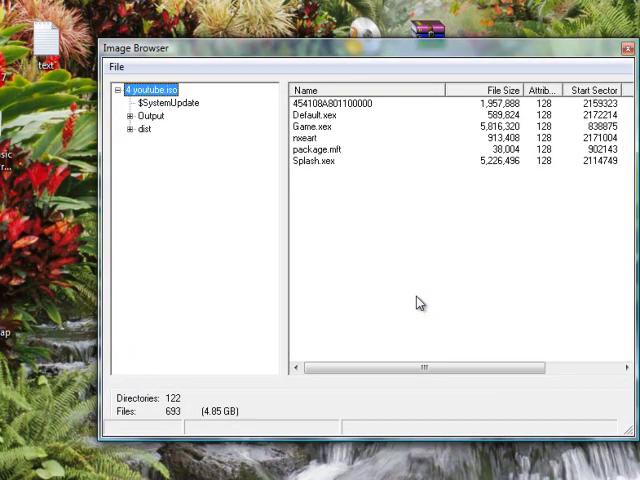
pyautogui.moveTo(520, 56)
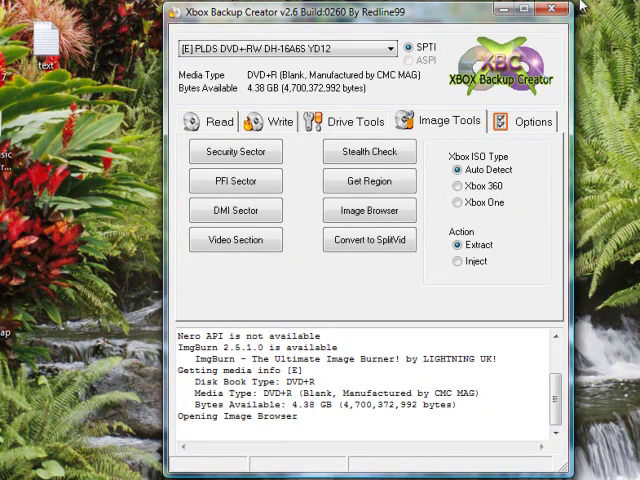
pyautogui.moveTo(568, 118)
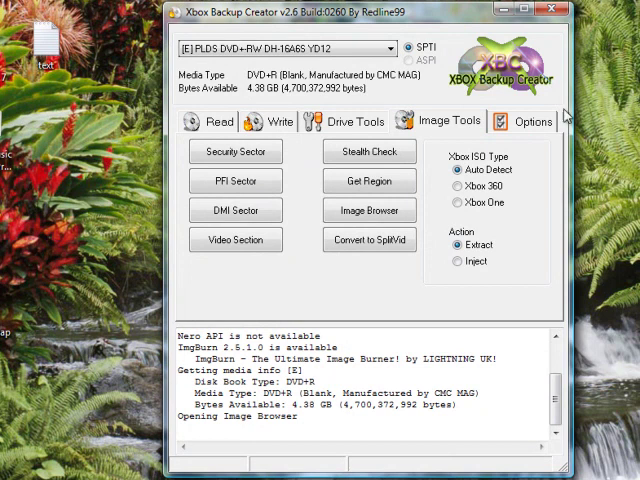
# Show the Options settings for read, write and drive behaviour.
pyautogui.click(532, 120)
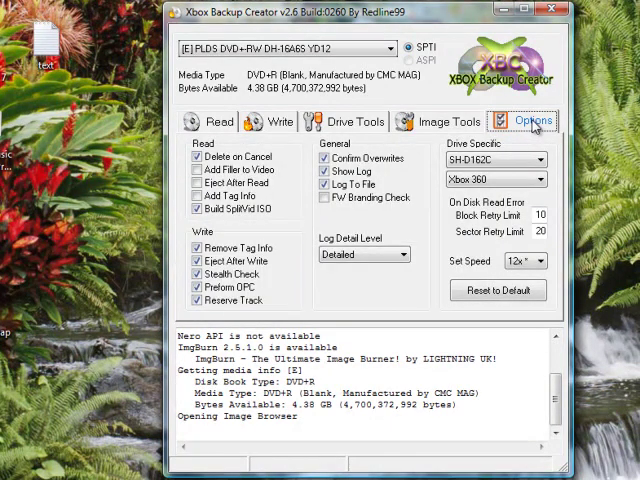
pyautogui.moveTo(540, 120)
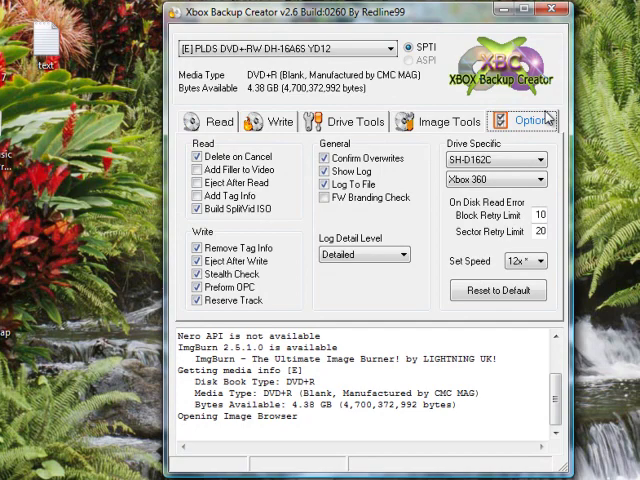
pyautogui.moveTo(508, 148)
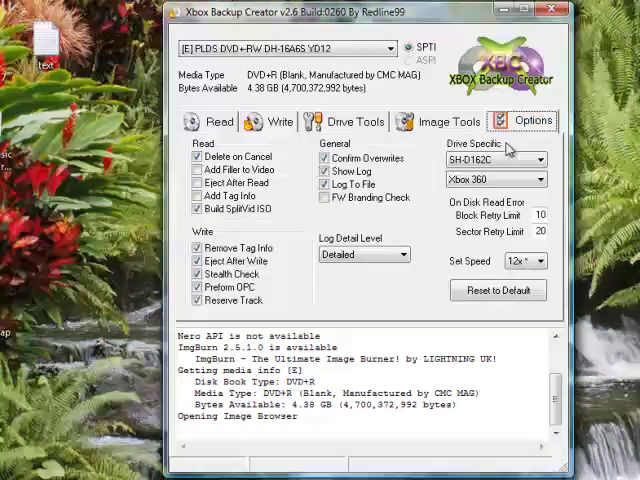